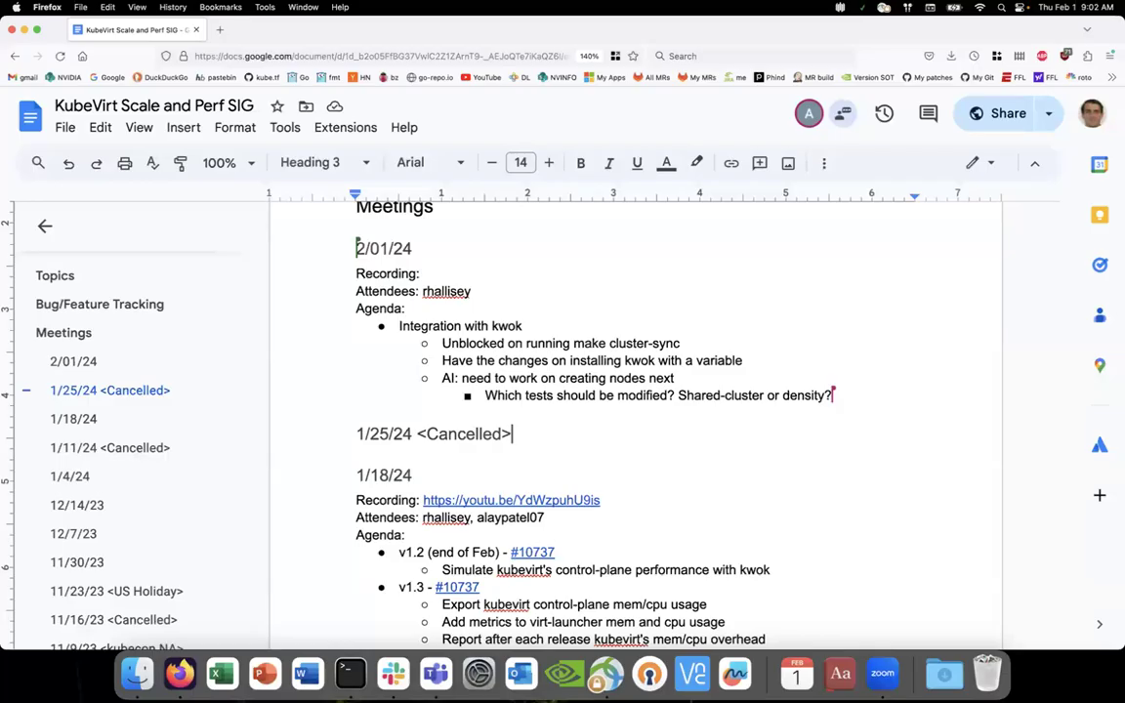
mouse_move(532, 296)
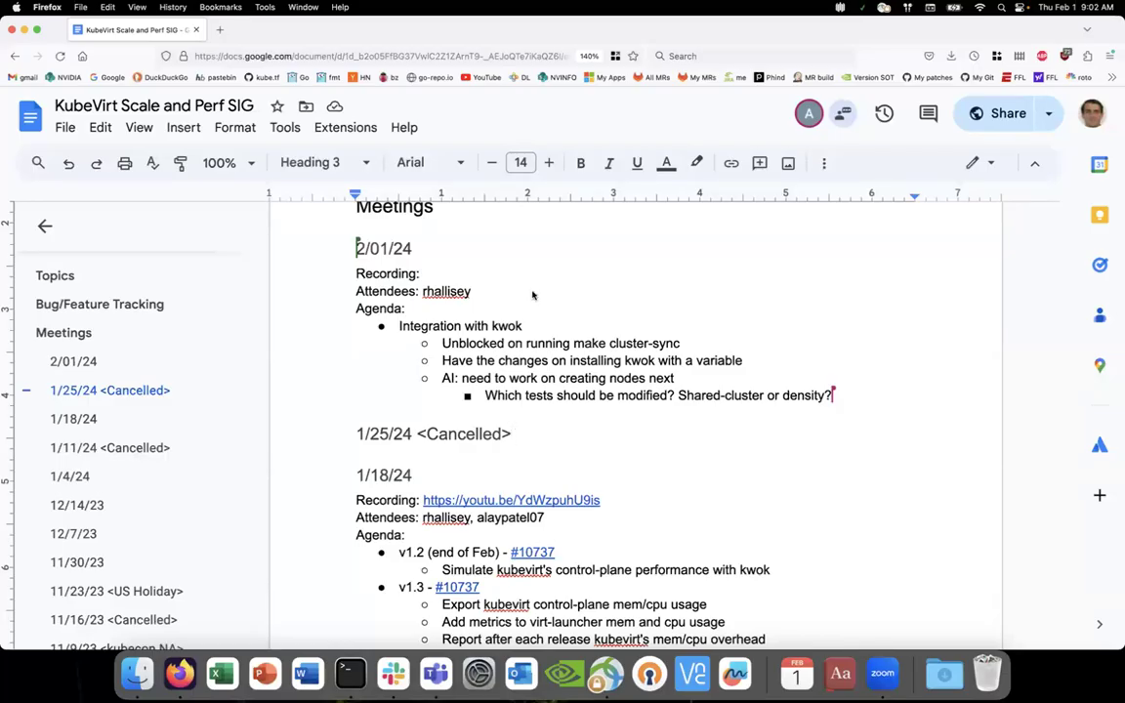
Scroll to the 2/01/24 notes and show the GitHub issue link under the cluster-sync bullet
scroll("up", 3)
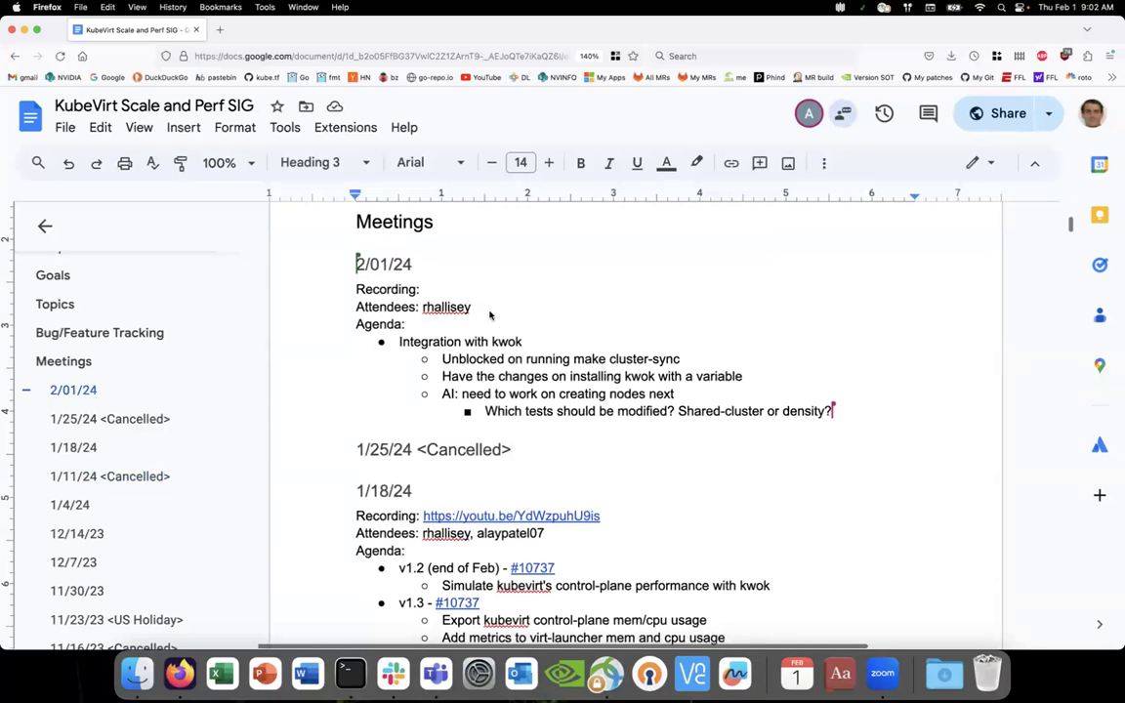
left_click(396, 341)
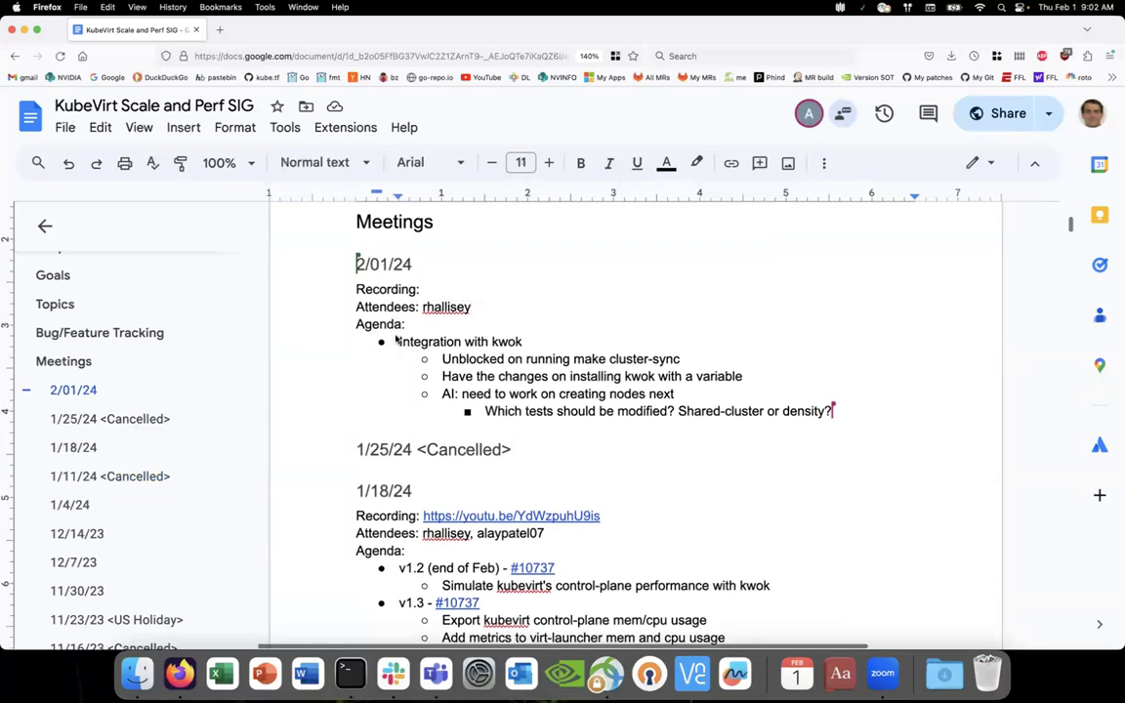
scroll("up", 3)
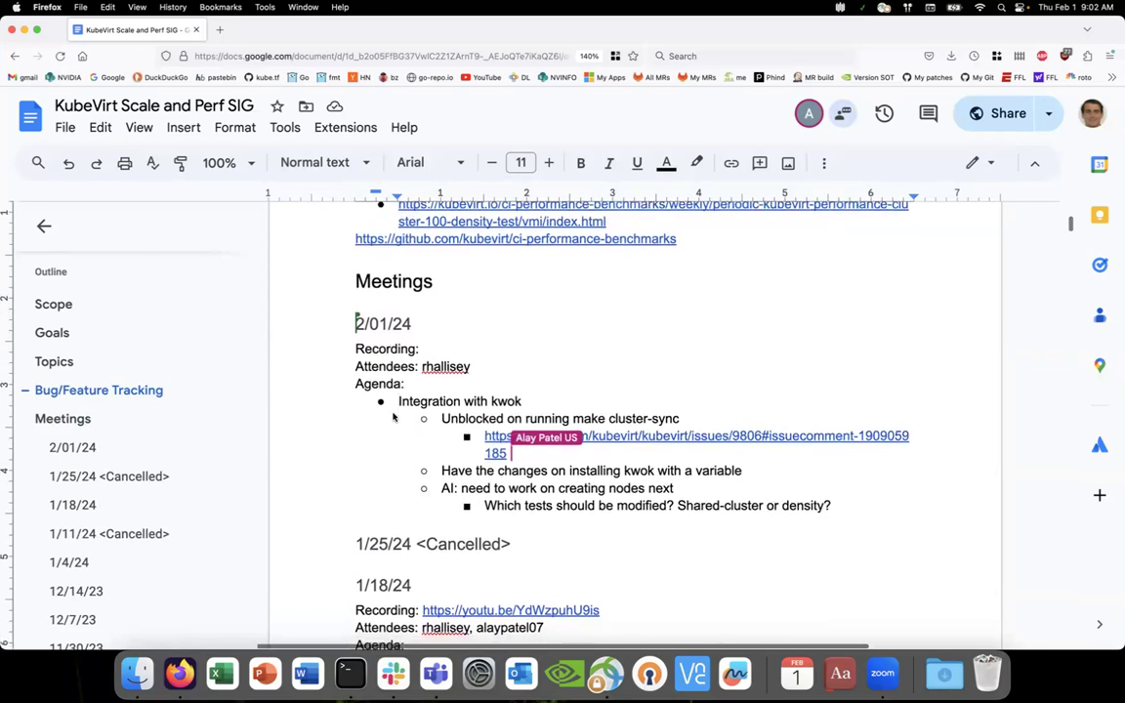
scroll("down", 3)
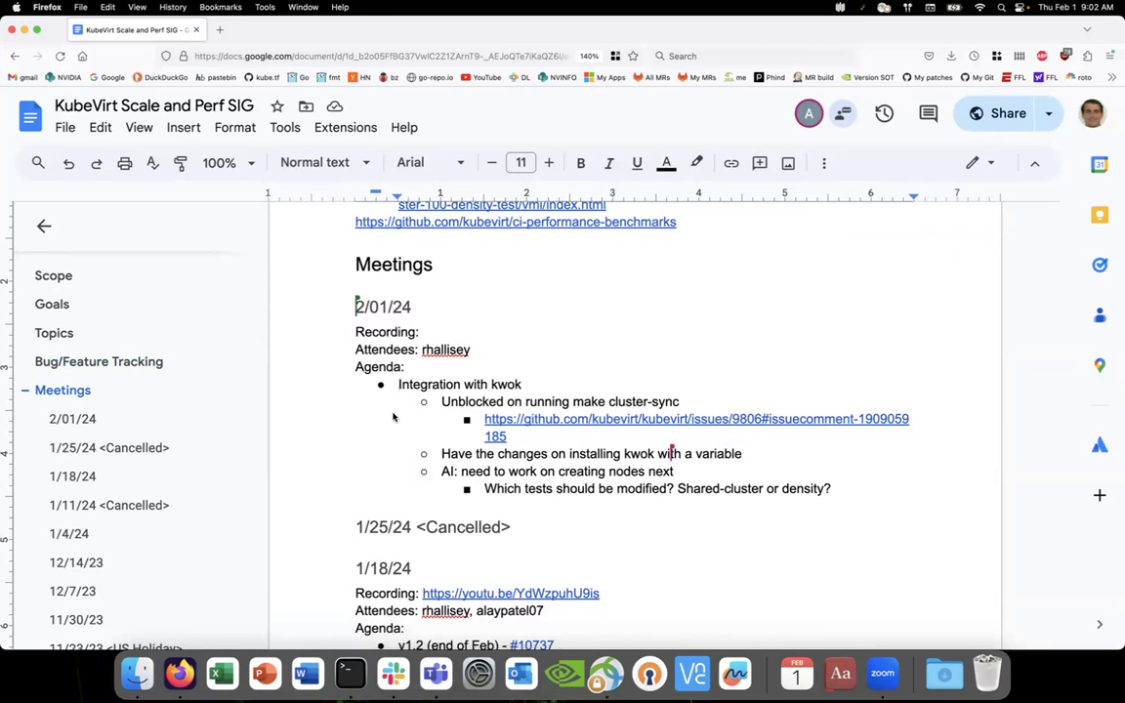
scroll("down", 3)
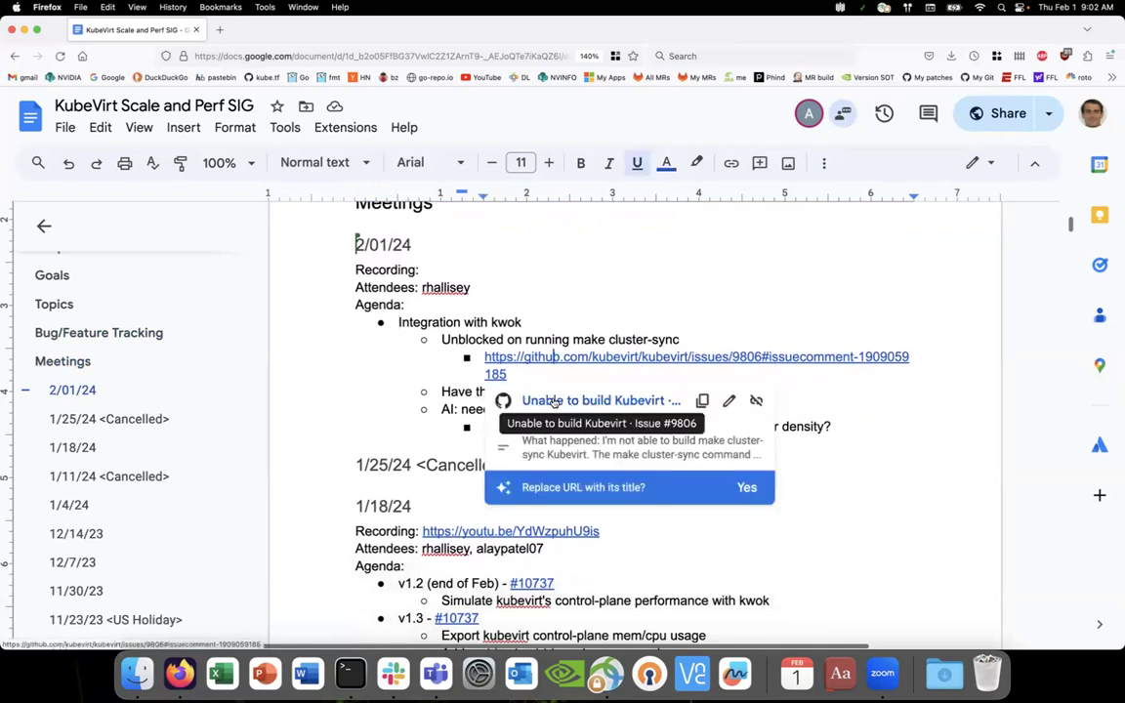
Read the builder-container workaround comments on KubeVirt issue #9806, then return to the notes
left_click(696, 365)
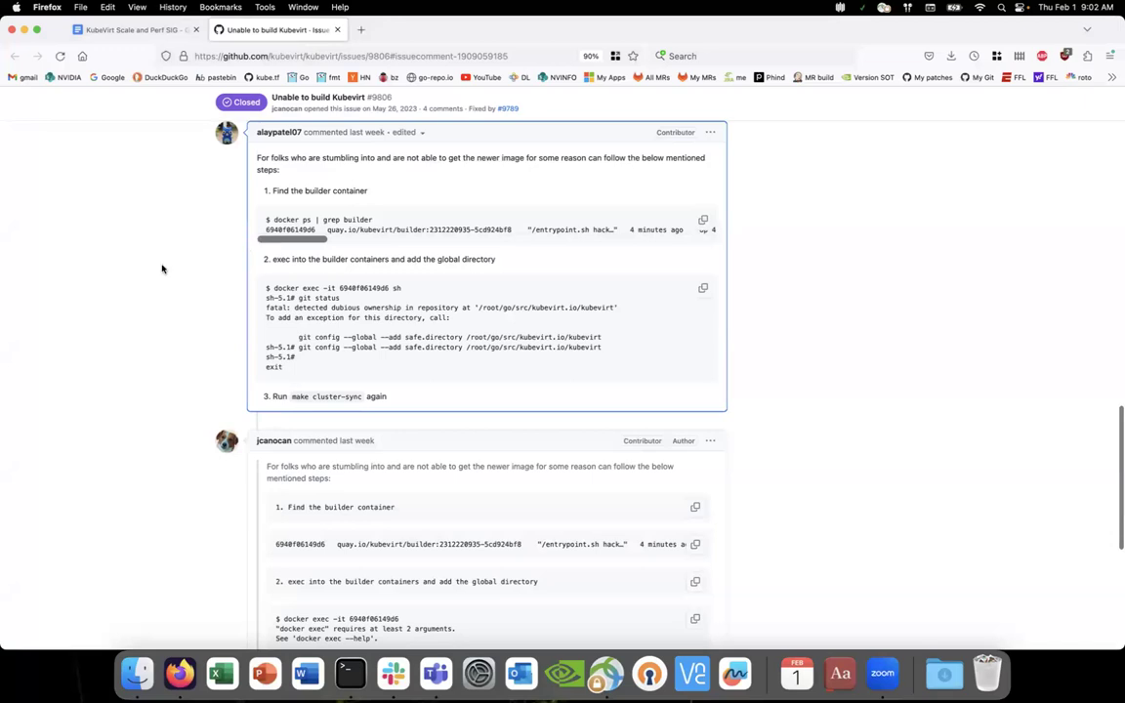
scroll("down", 3)
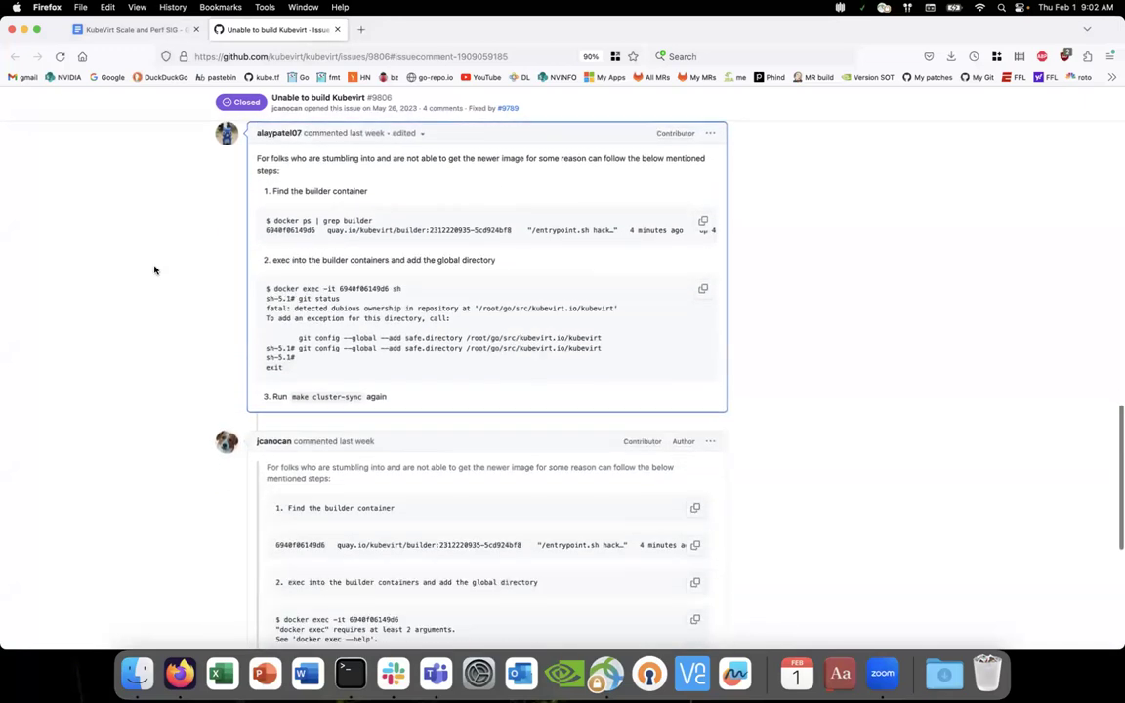
scroll("down", 3)
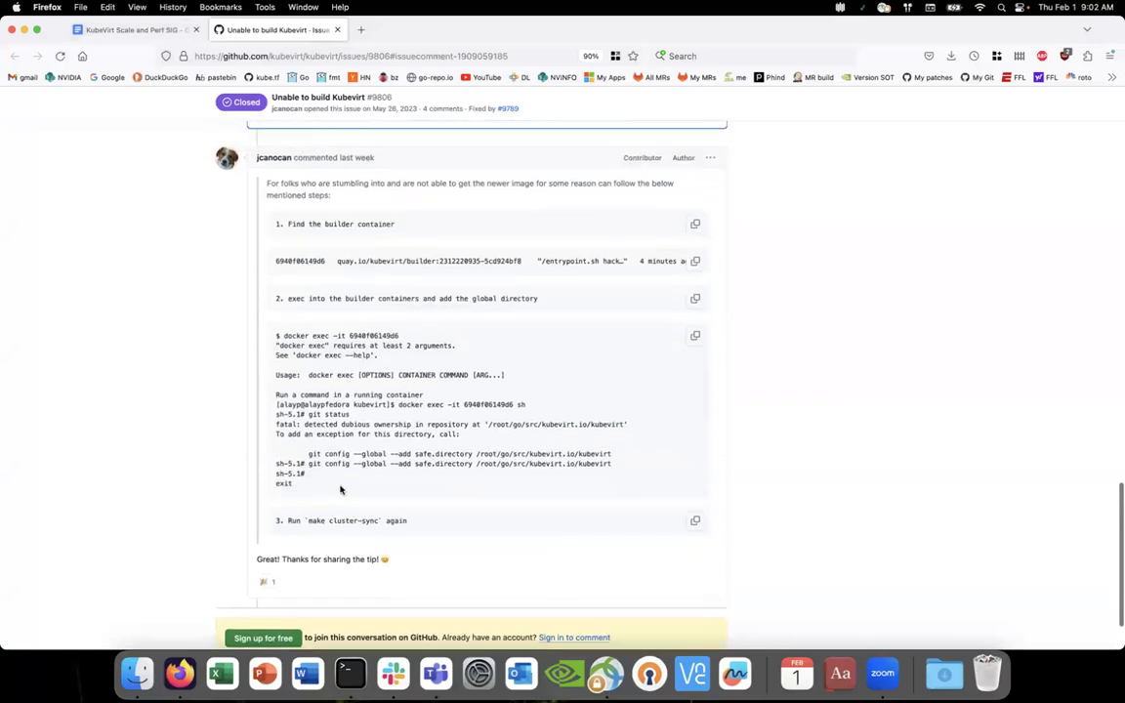
left_click(132, 29)
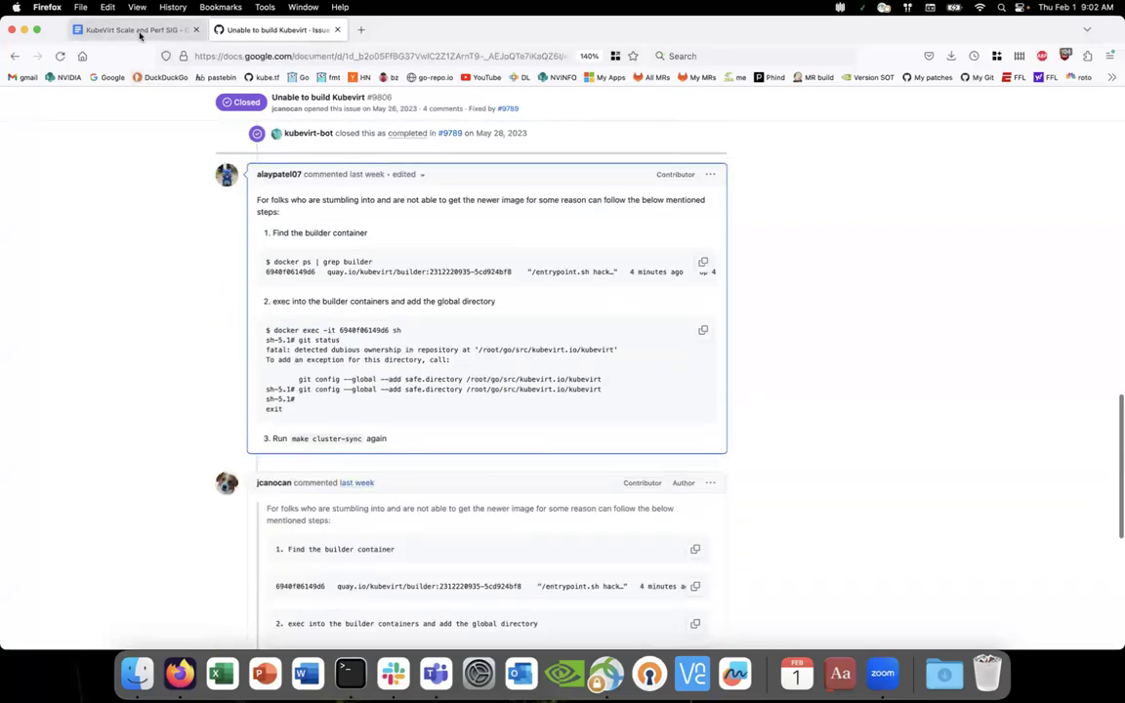
left_click(137, 29)
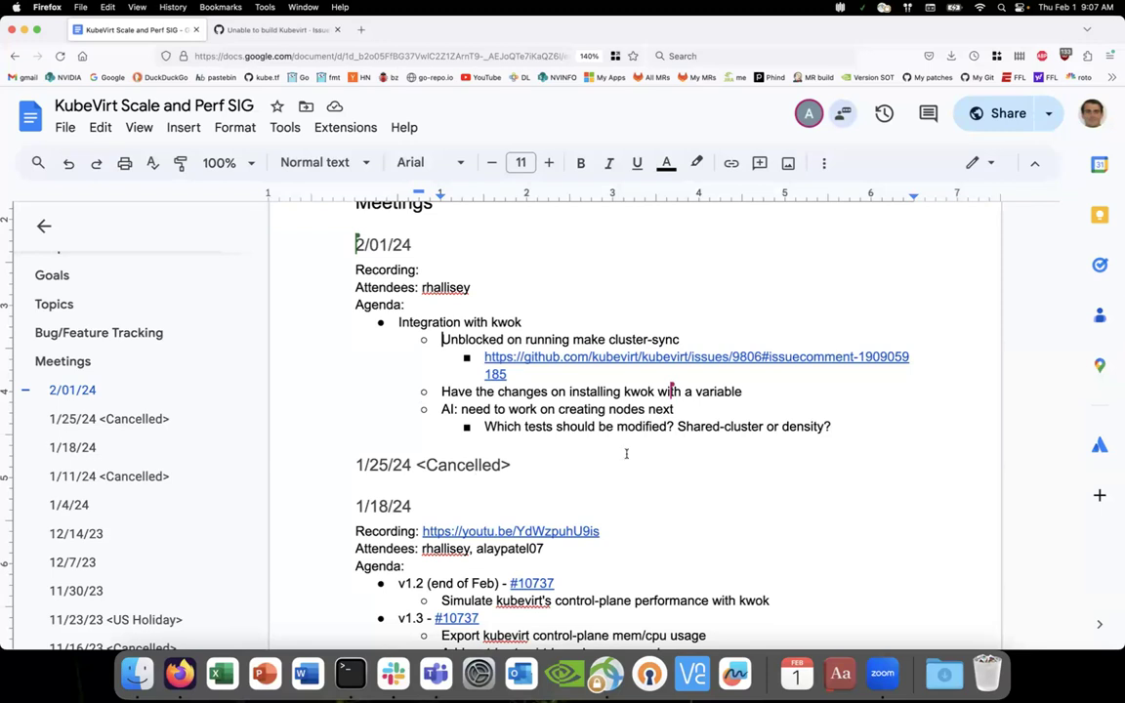
key("Return")
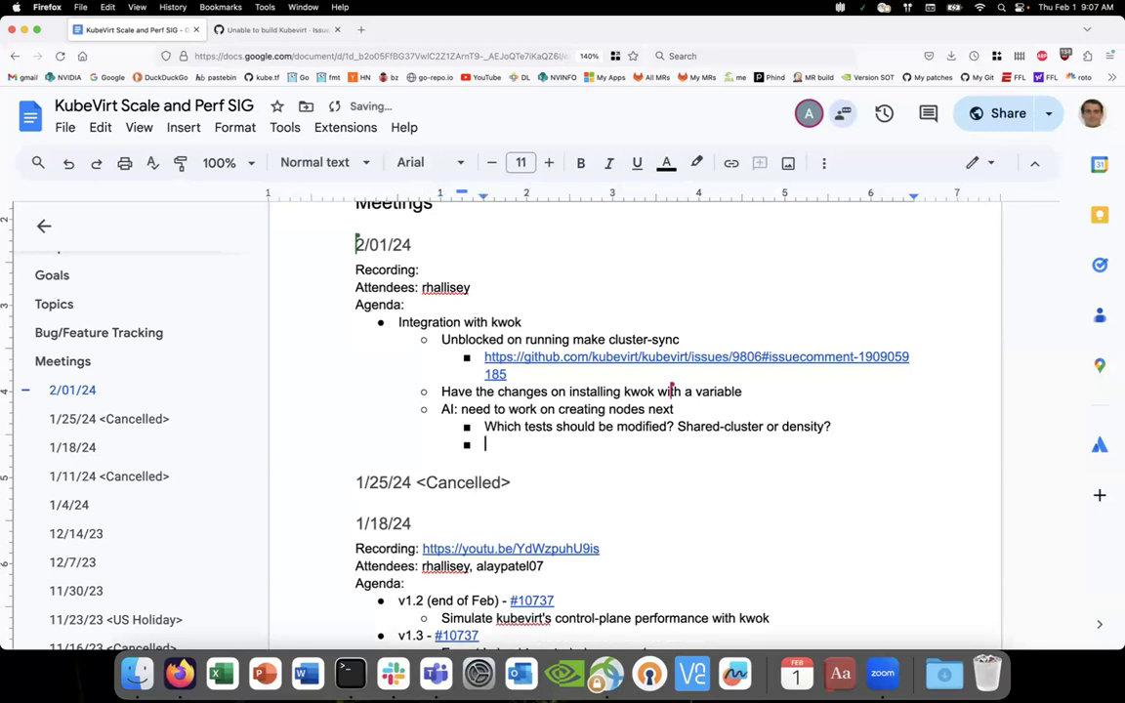
type("Shared")
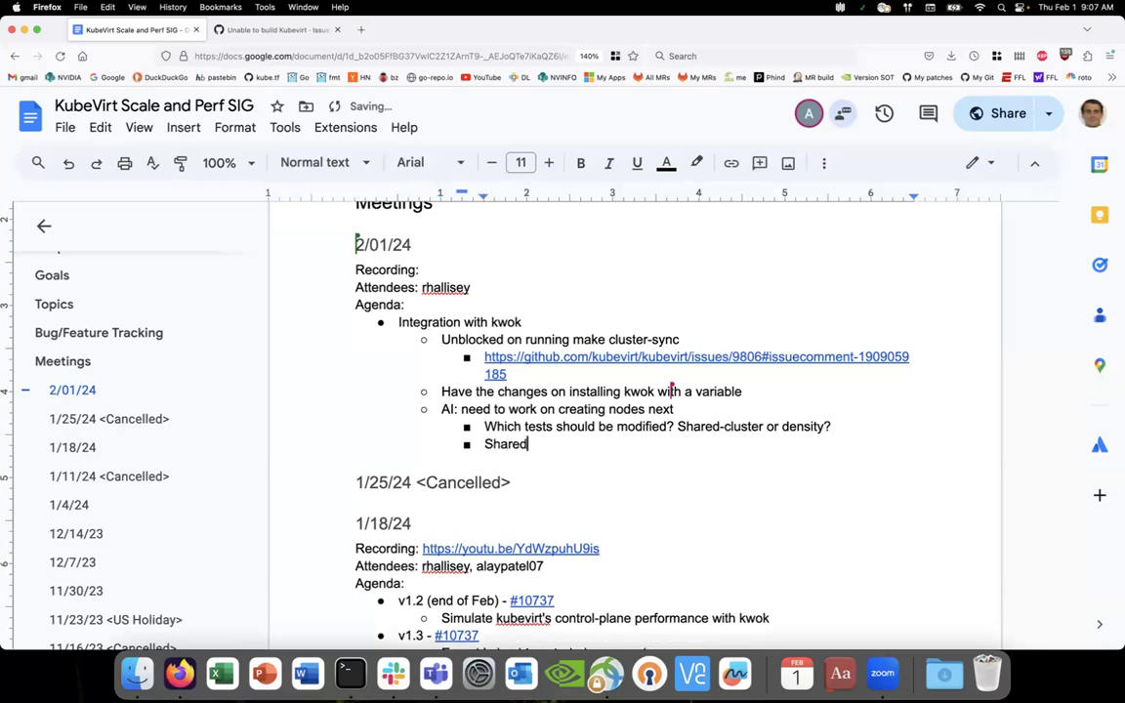
type("-cluster")
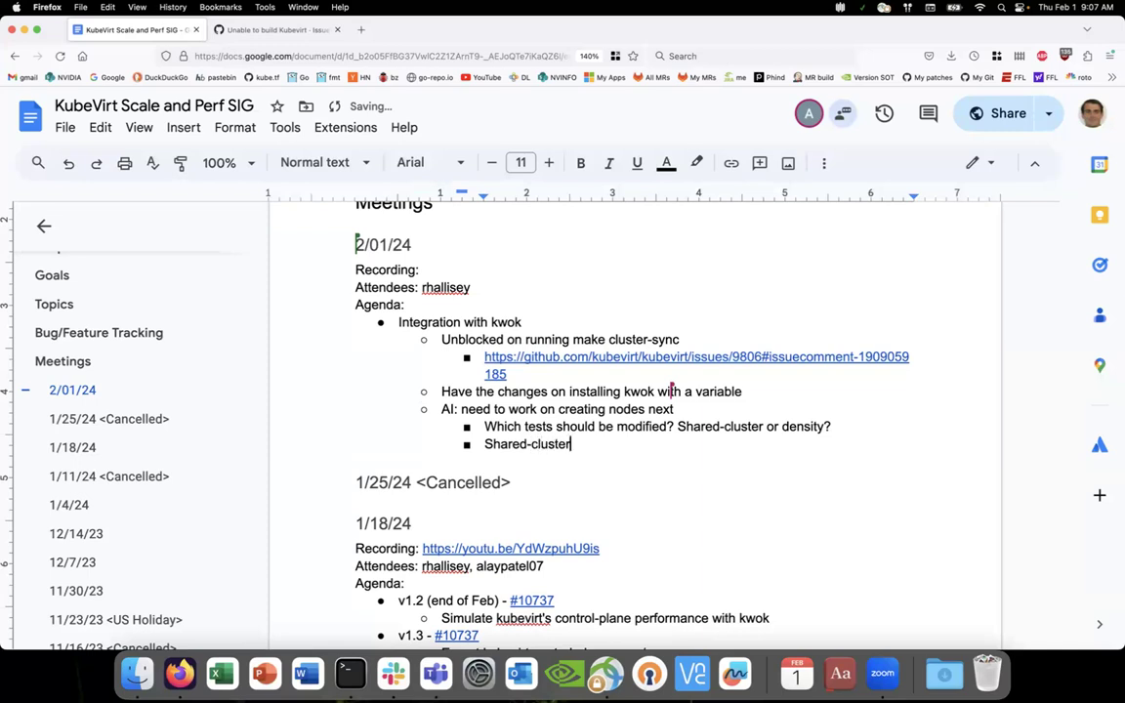
type("100")
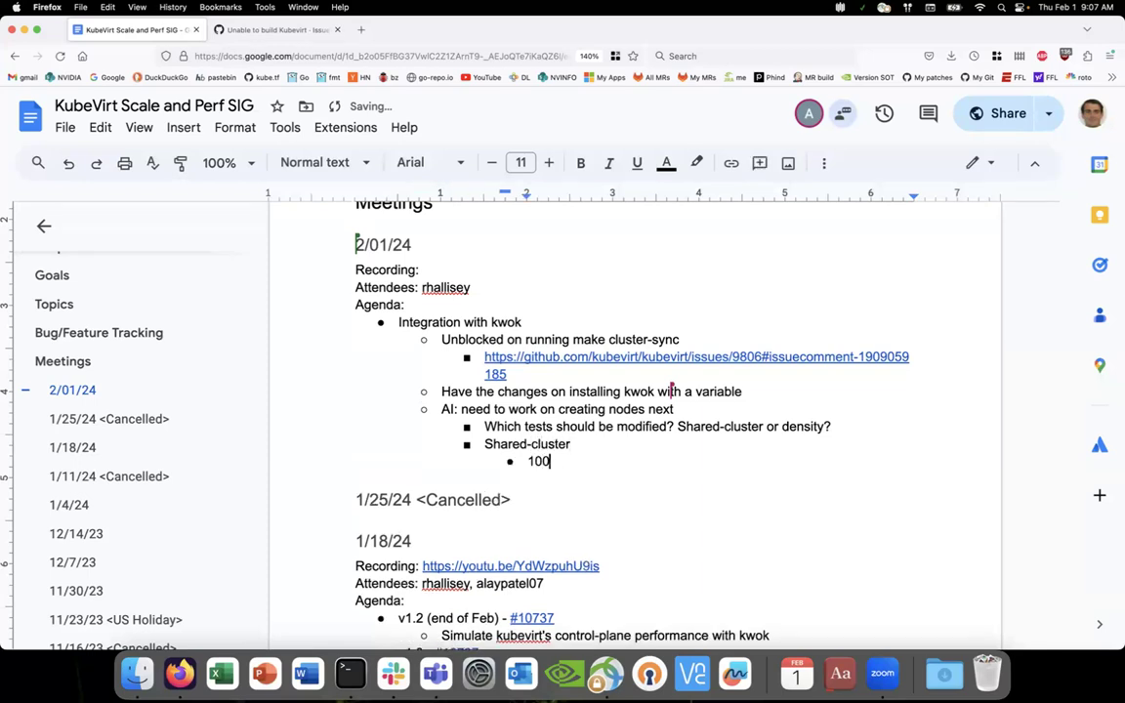
type("nodes")
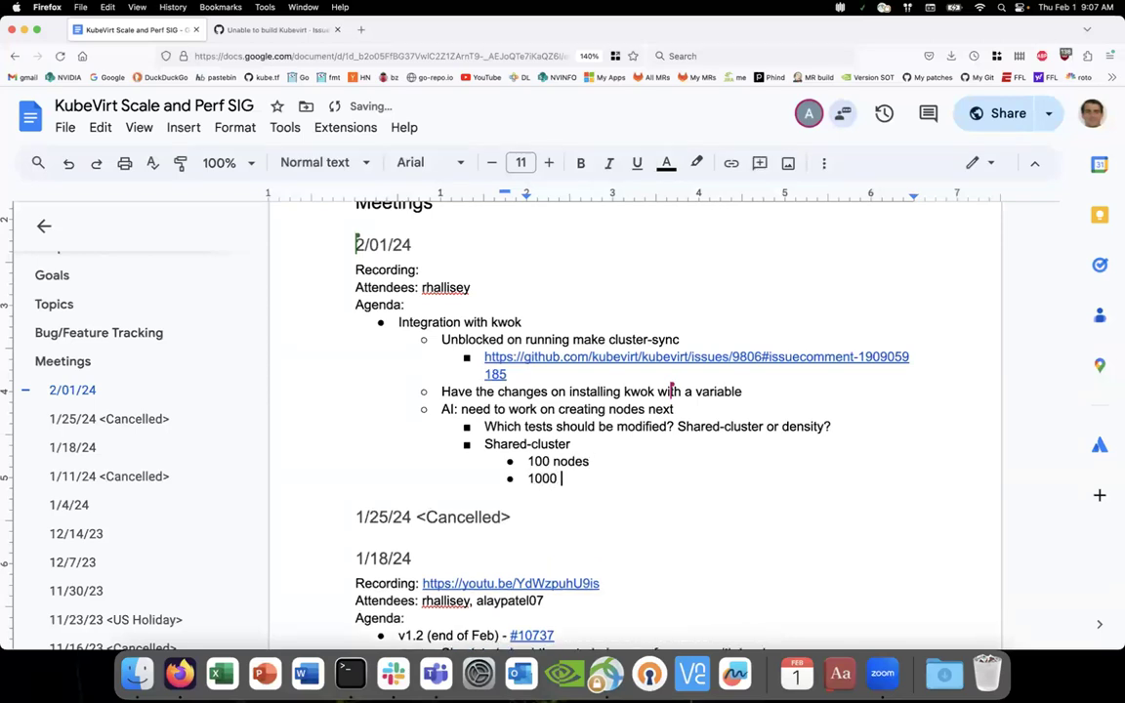
type("vmis")
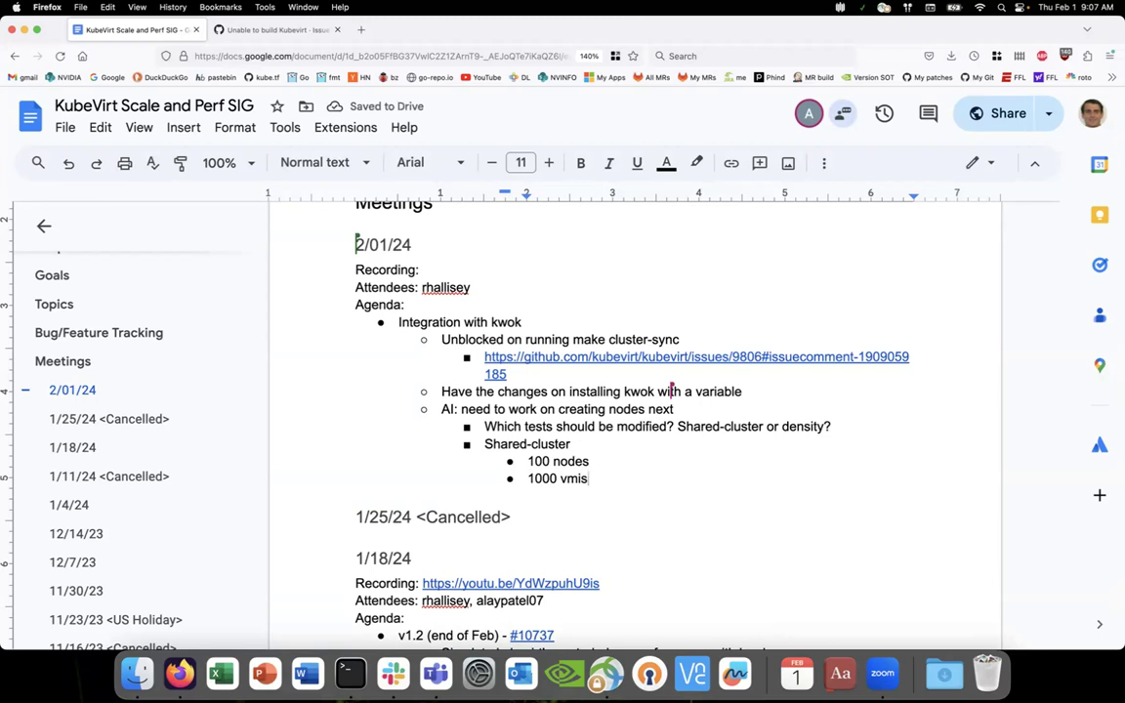
type("n")
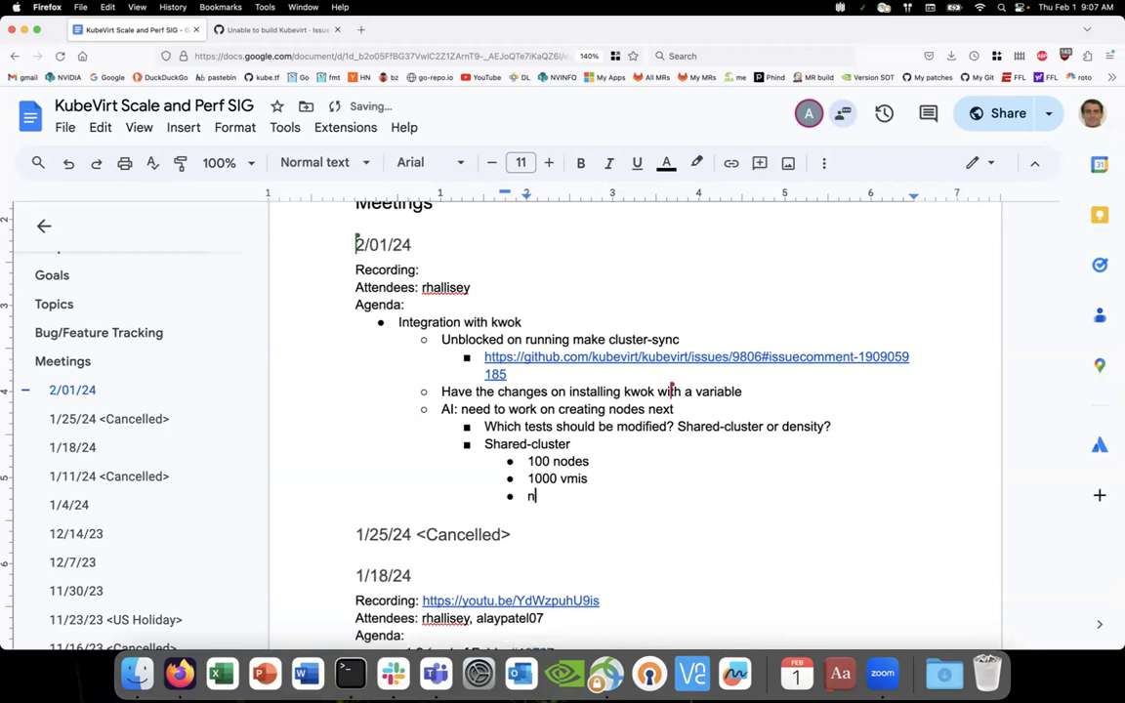
type("New ci")
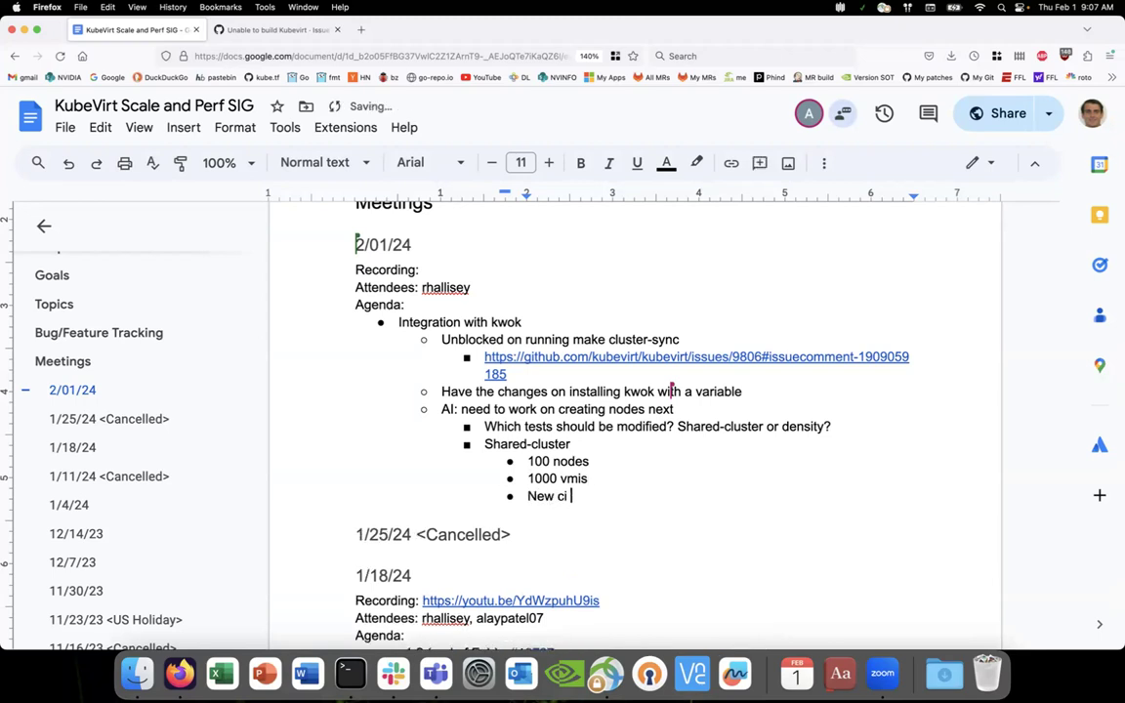
type("job")
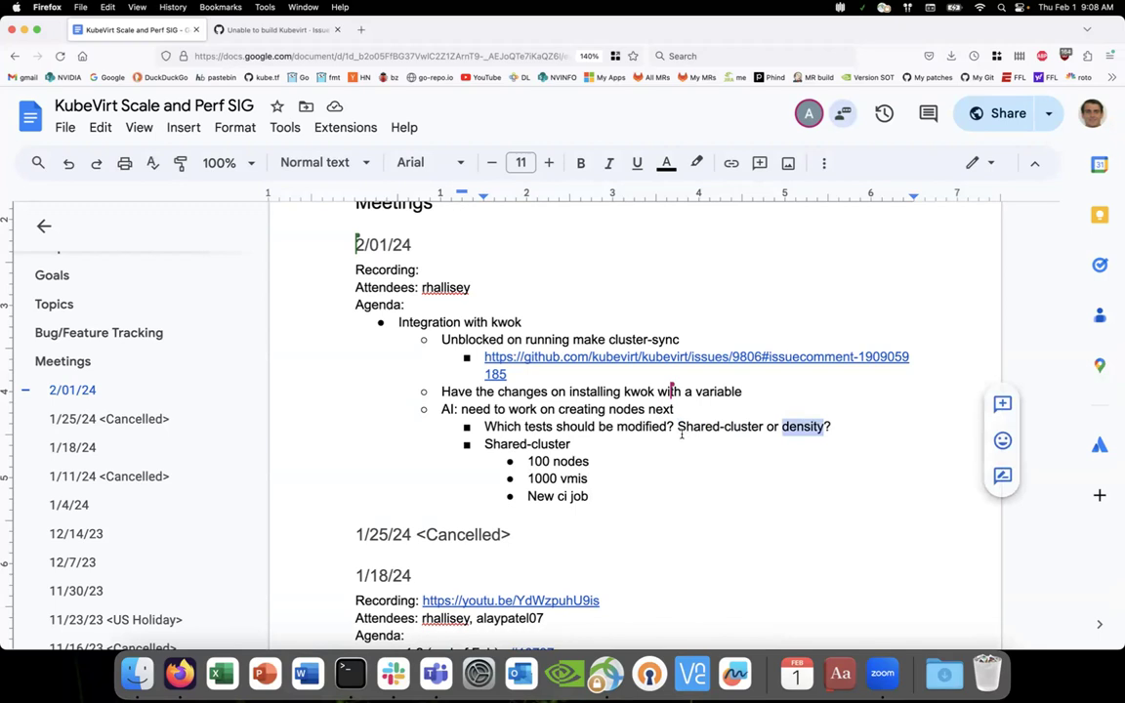
left_click(589, 461)
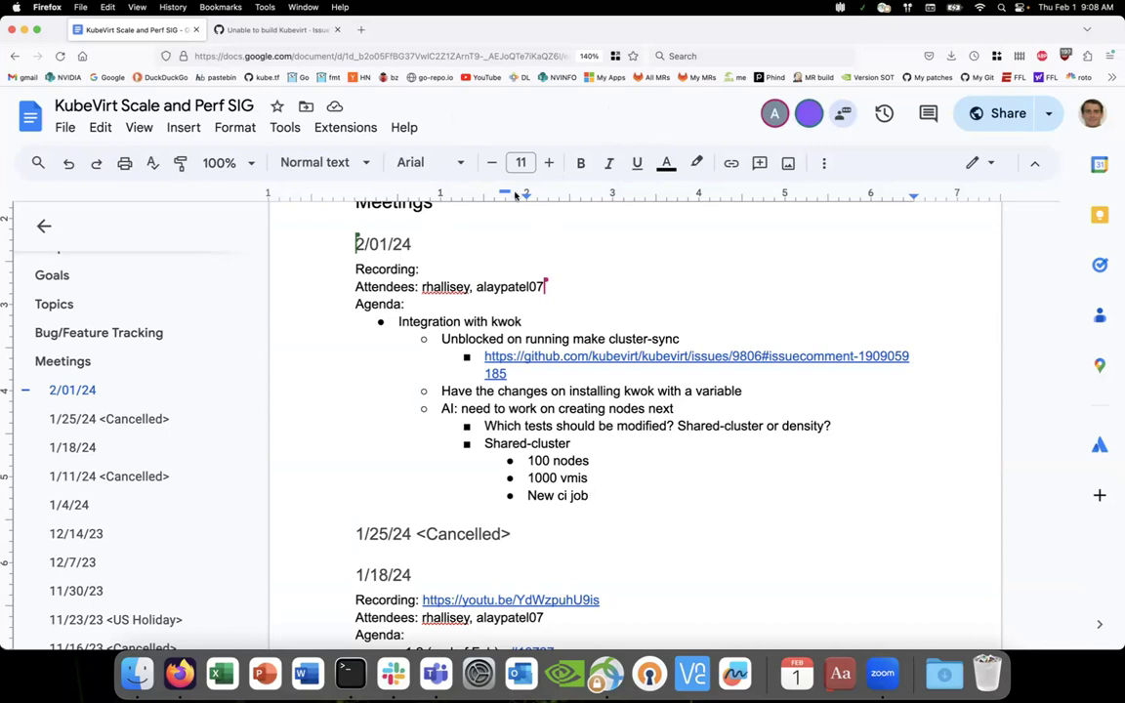
mouse_move(453, 117)
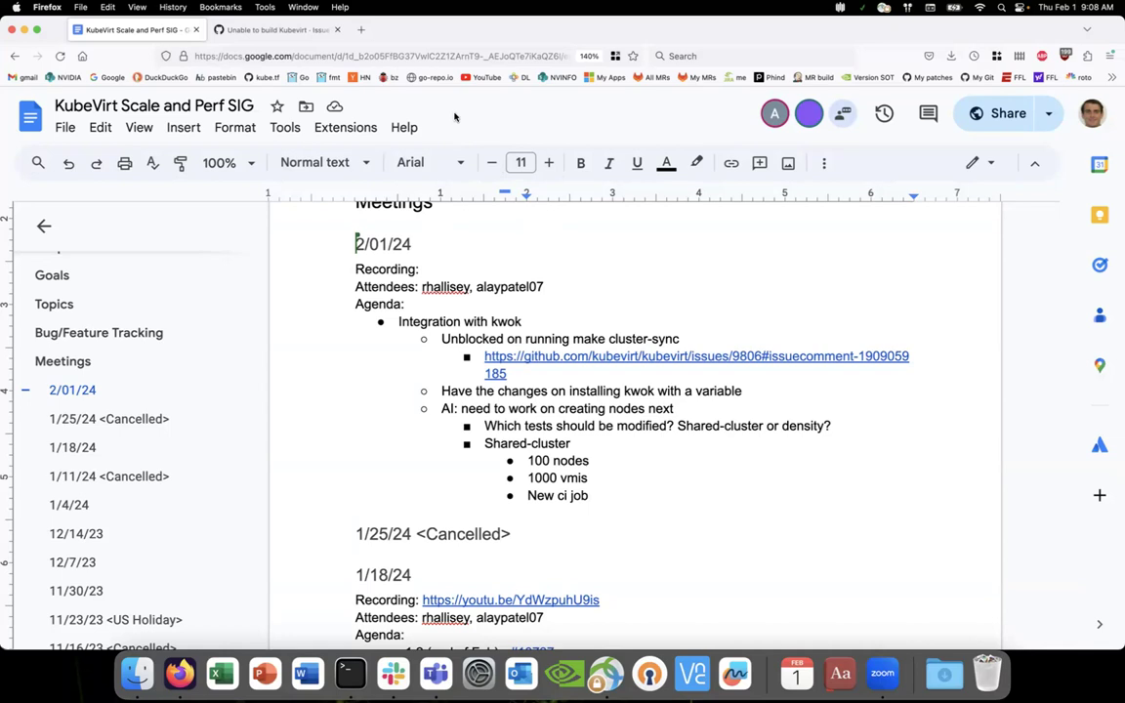
mouse_move(223, 222)
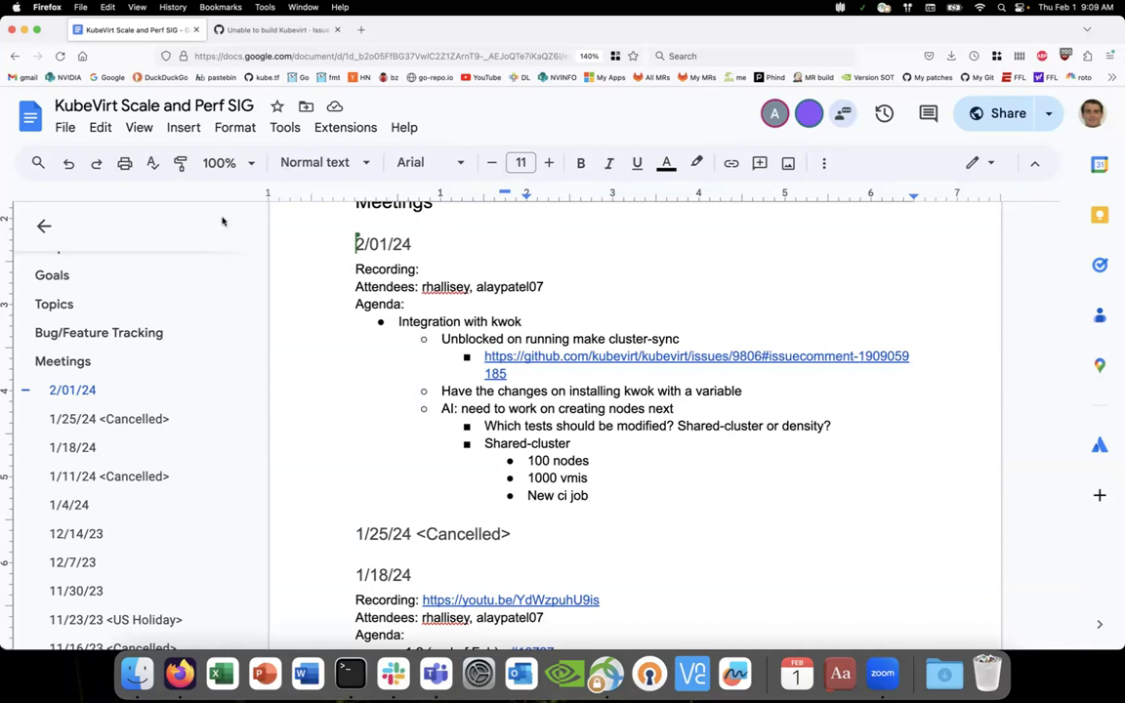
mouse_move(425, 380)
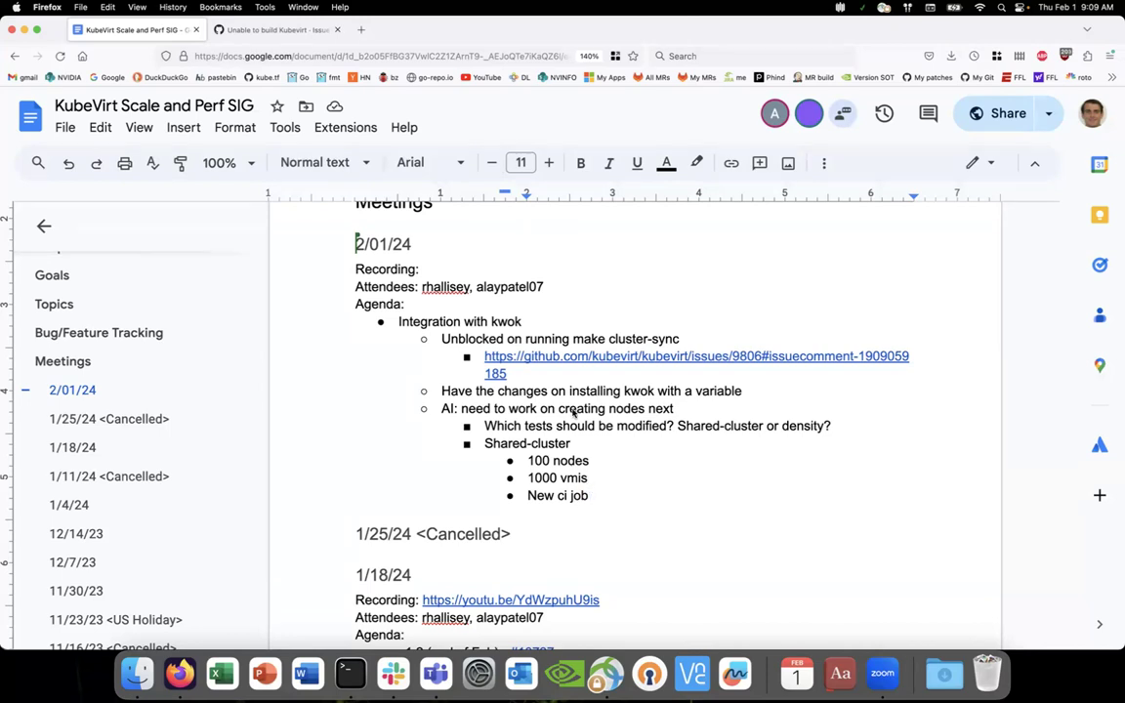
Place the cursor at the end of the 2/01/24 Attendees line
left_click(589, 496)
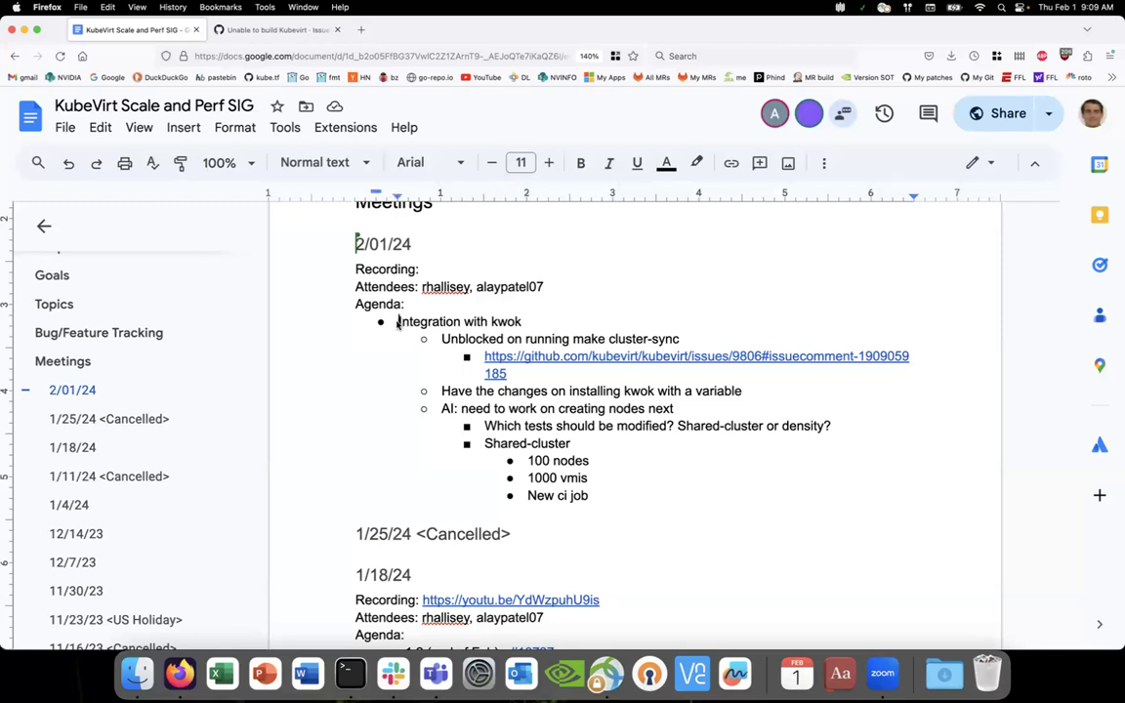
mouse_move(434, 354)
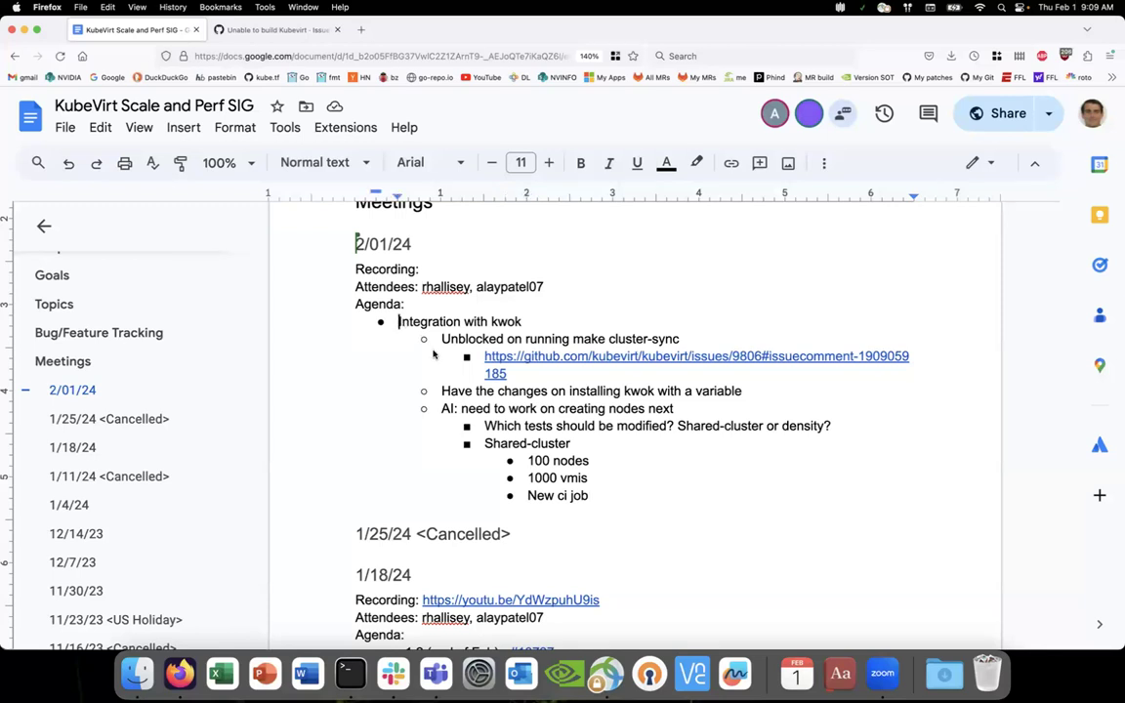
mouse_move(411, 471)
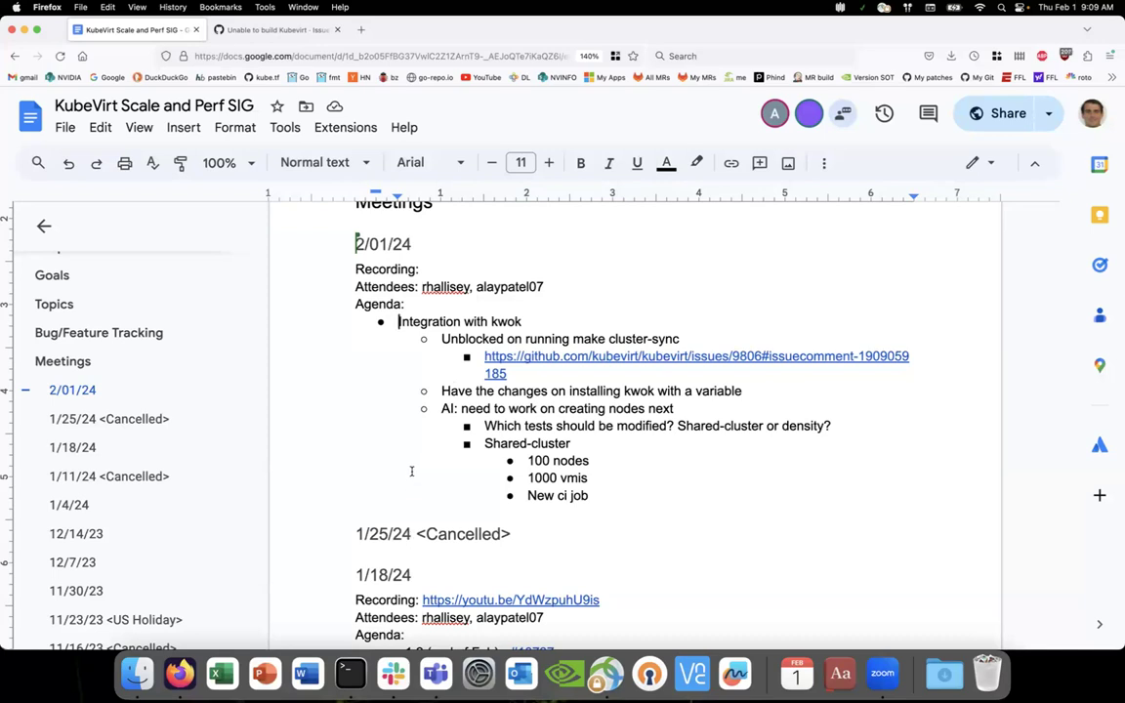
mouse_move(555, 191)
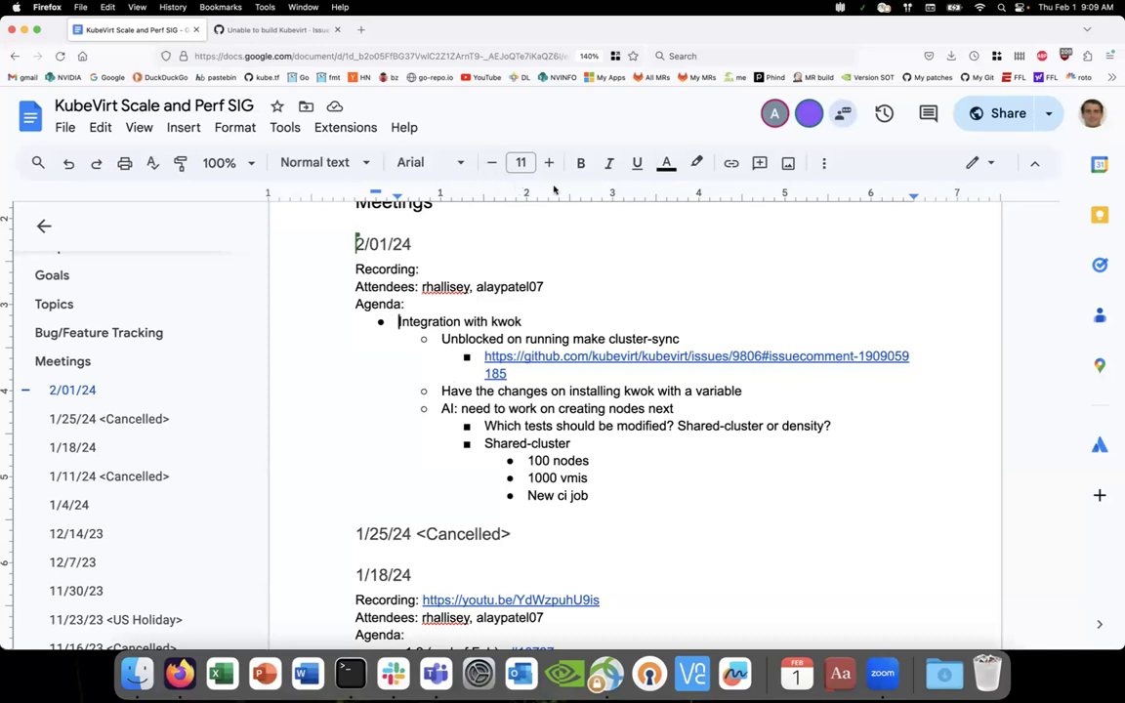
mouse_move(534, 277)
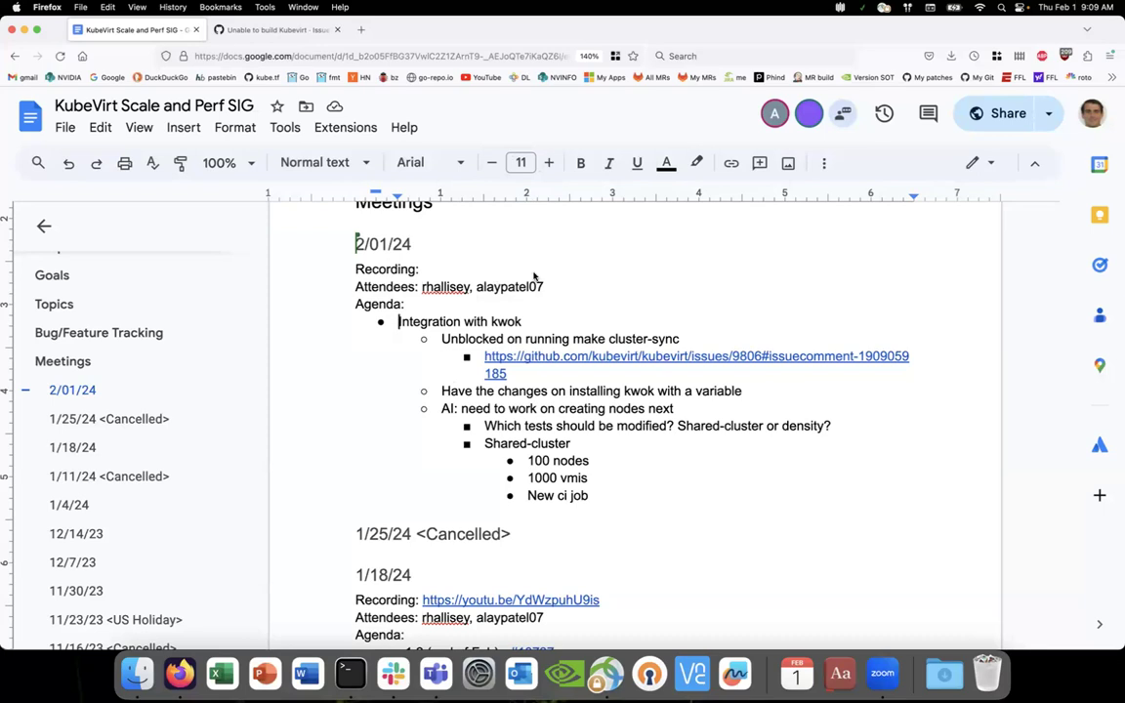
mouse_move(508, 202)
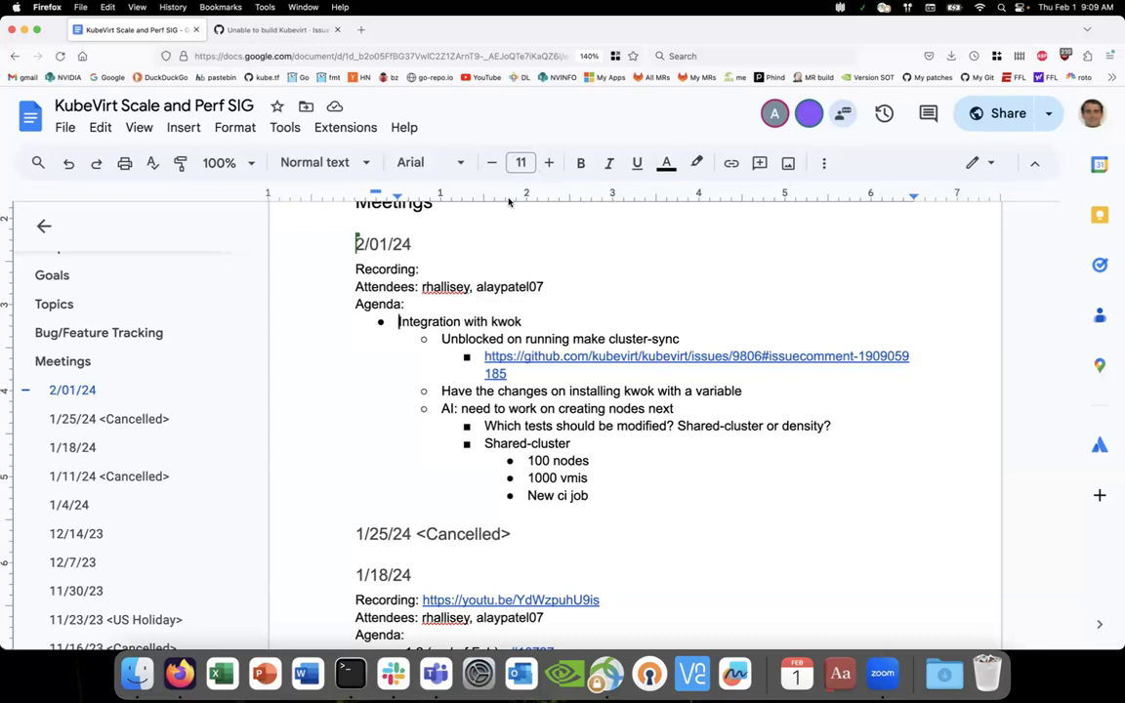
mouse_move(453, 117)
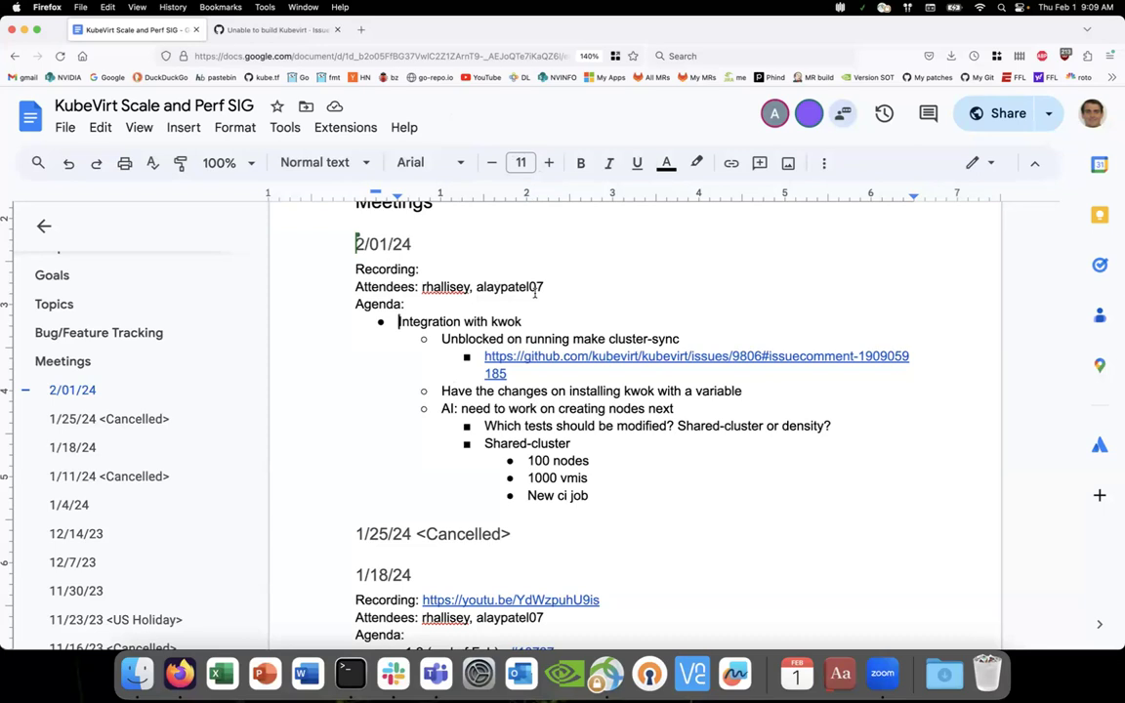
mouse_move(622, 487)
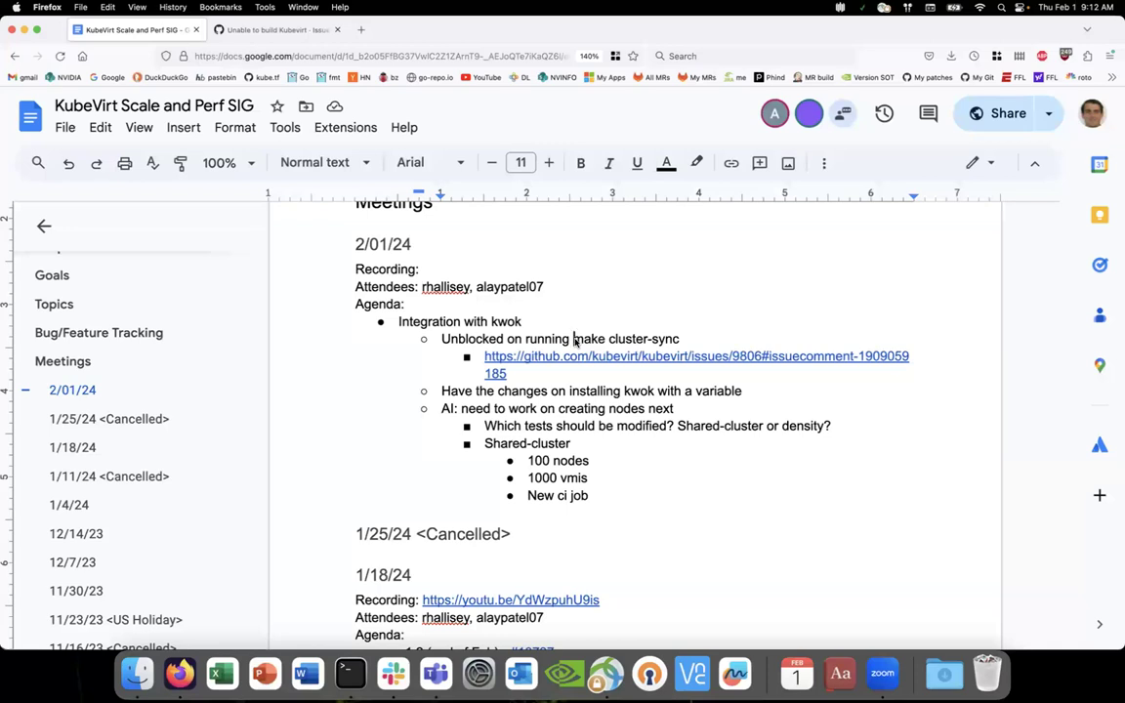
mouse_move(608, 501)
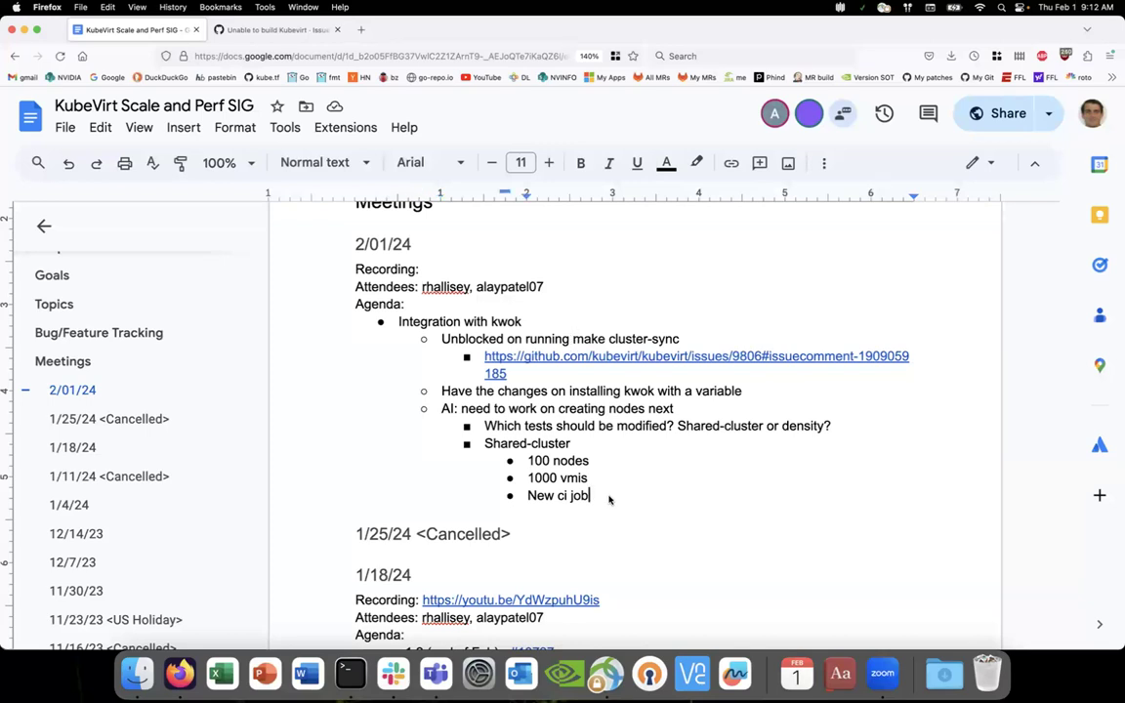
mouse_move(357, 462)
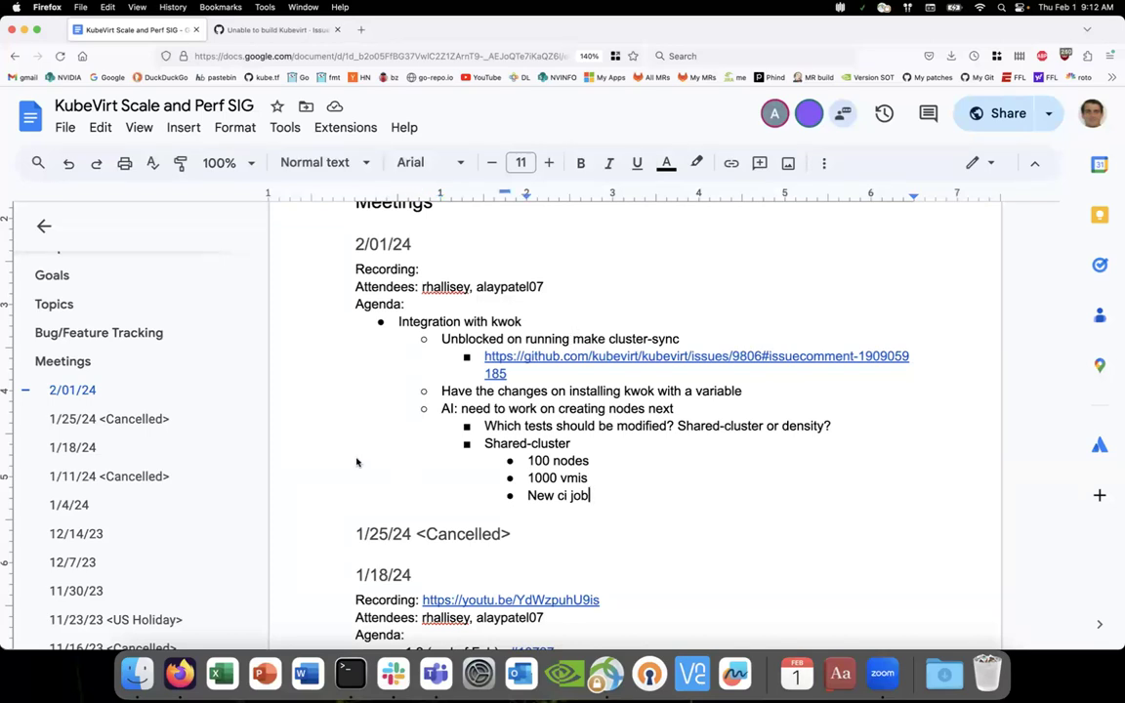
mouse_move(237, 246)
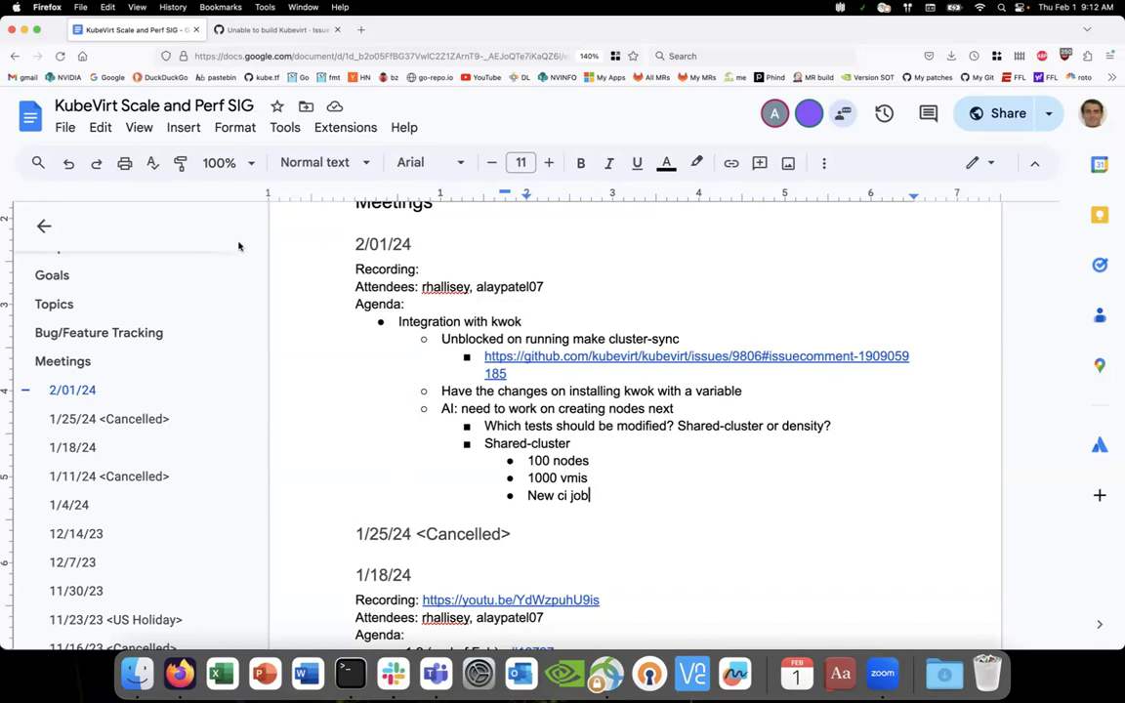
mouse_move(458, 424)
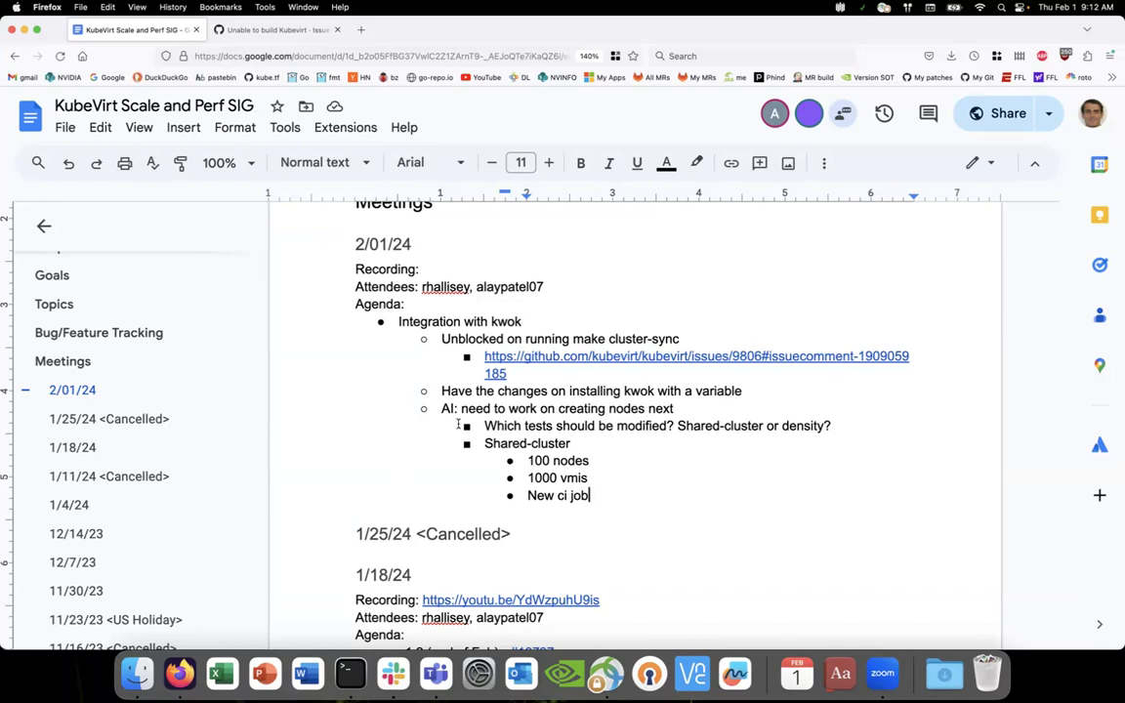
mouse_move(393, 432)
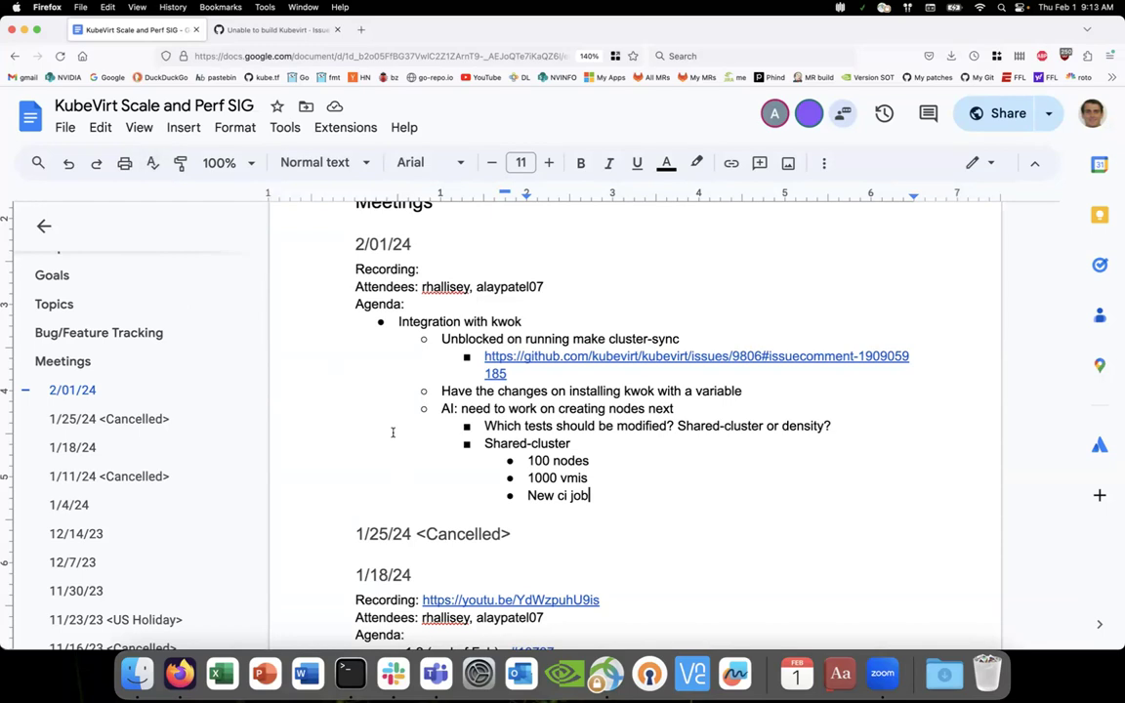
mouse_move(557, 536)
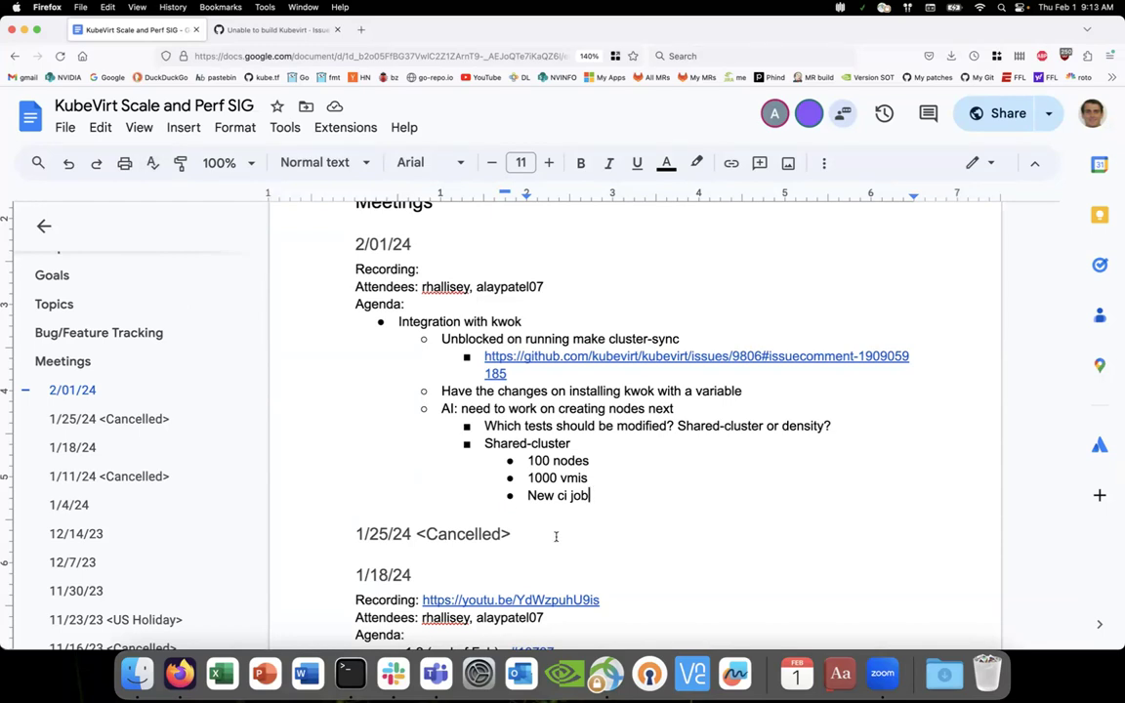